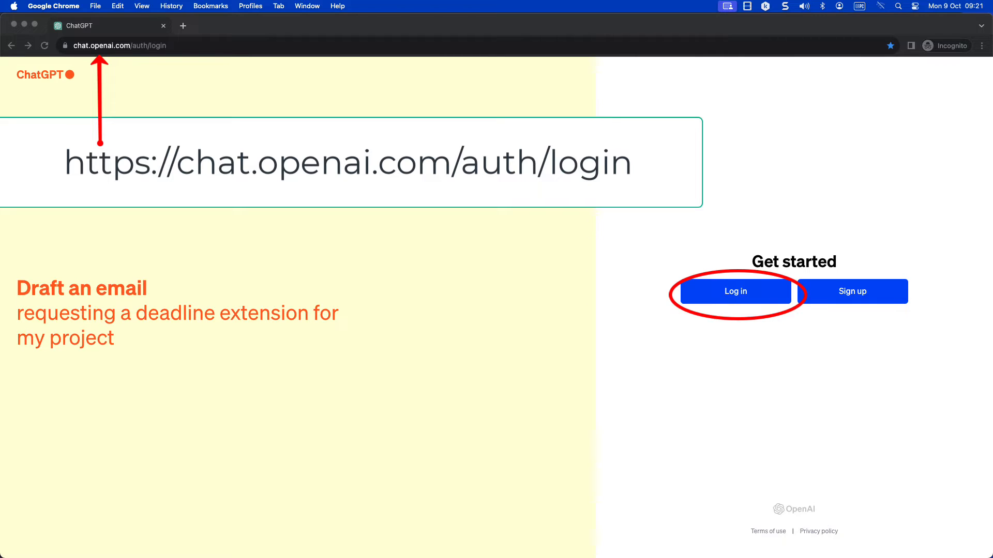
- Begin a fresh chat and draft a request for fill-in-the-blanks 'About Us' page content
click(734, 291)
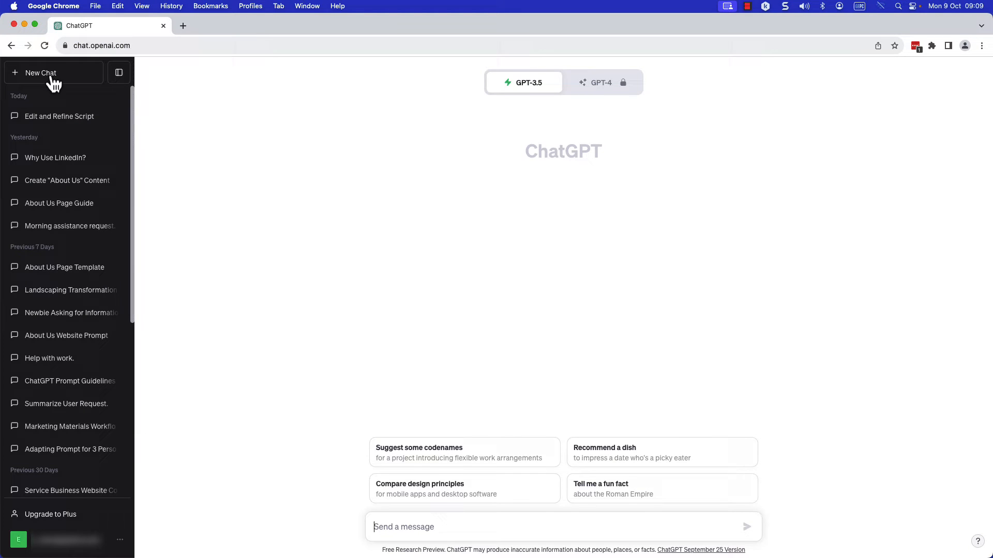
click(41, 72)
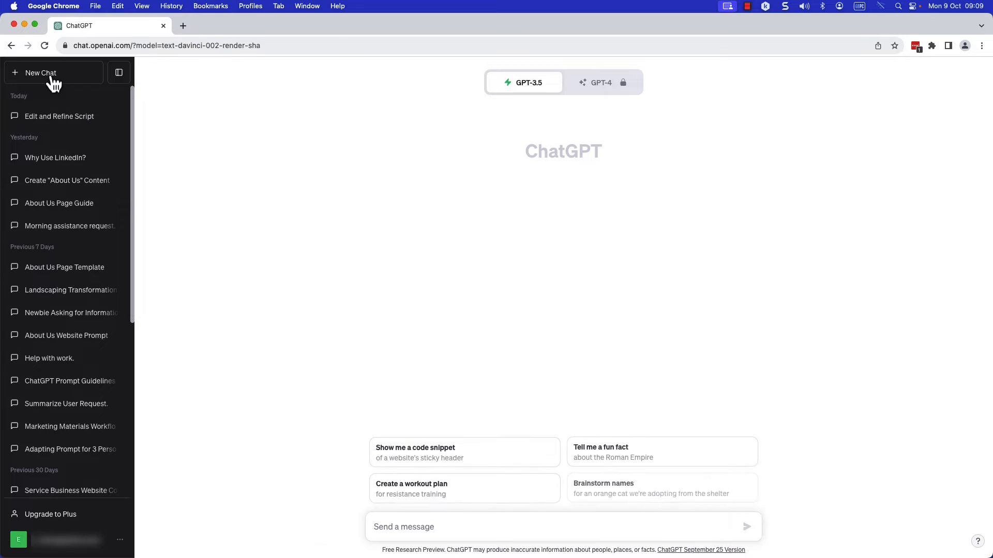
text(I would like you to write the content for the 'About Us' page of my website. Can you guide me through this process using a fill-in-the-blanks format, please?)
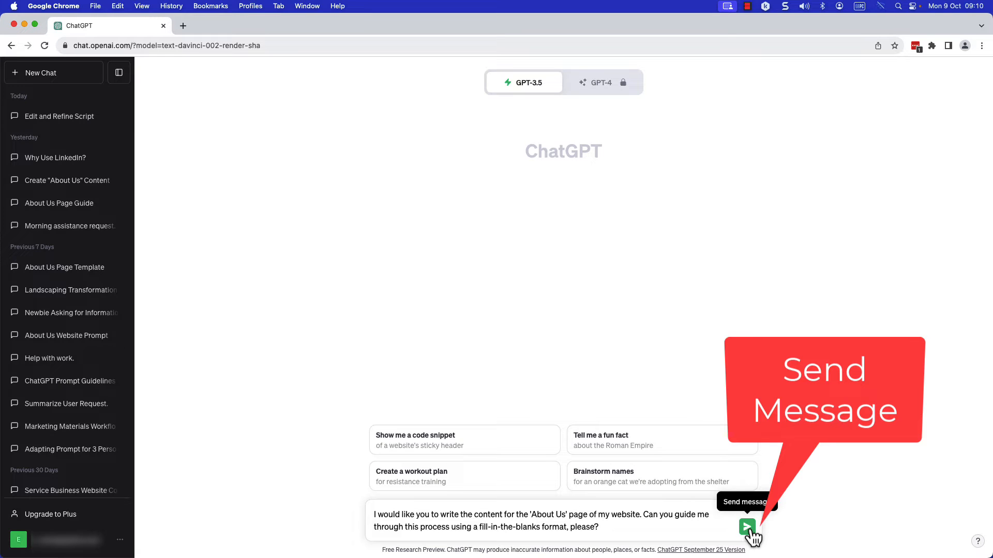
- Send the request and review the generated 'About Us' template with introduction, story and team sections
click(746, 527)
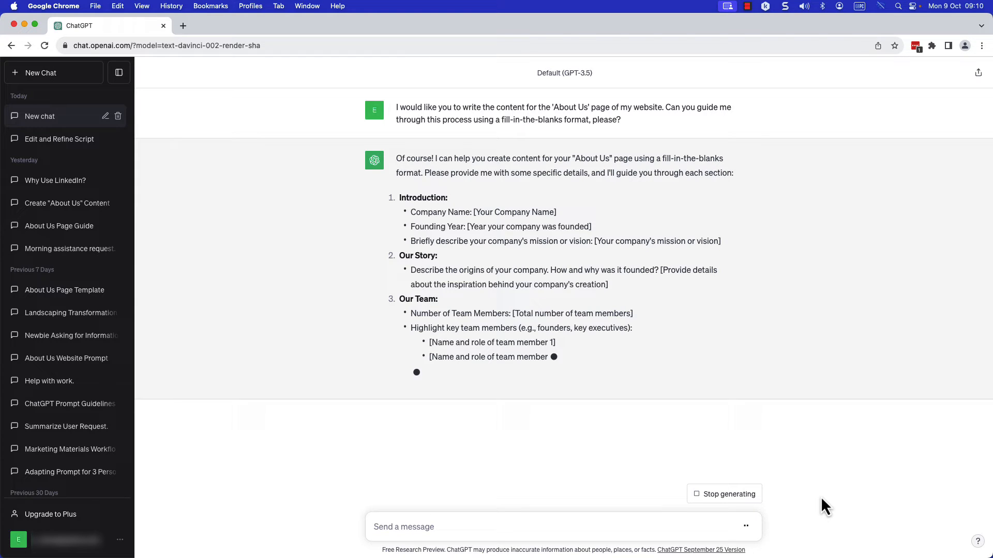
scroll(down, 3)
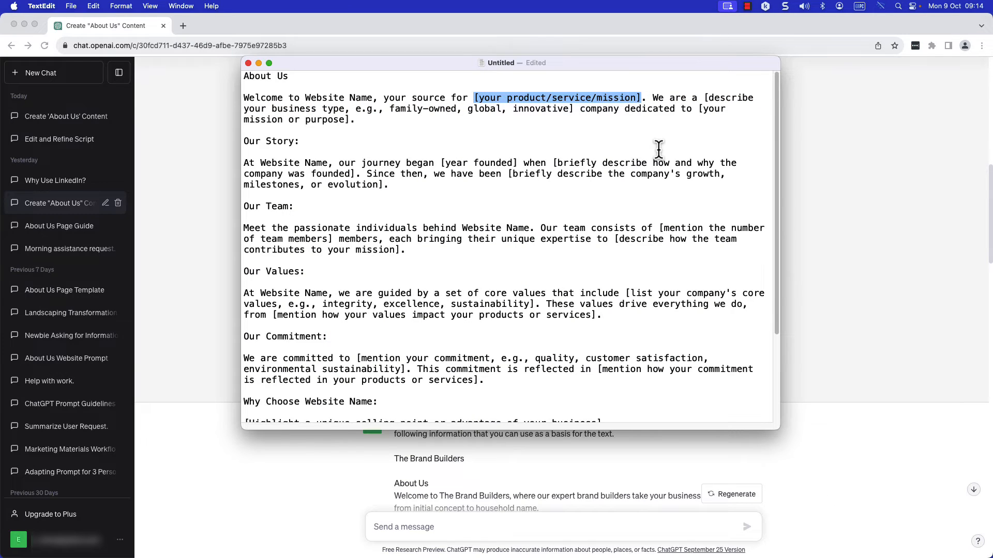
mouse_move(556, 165)
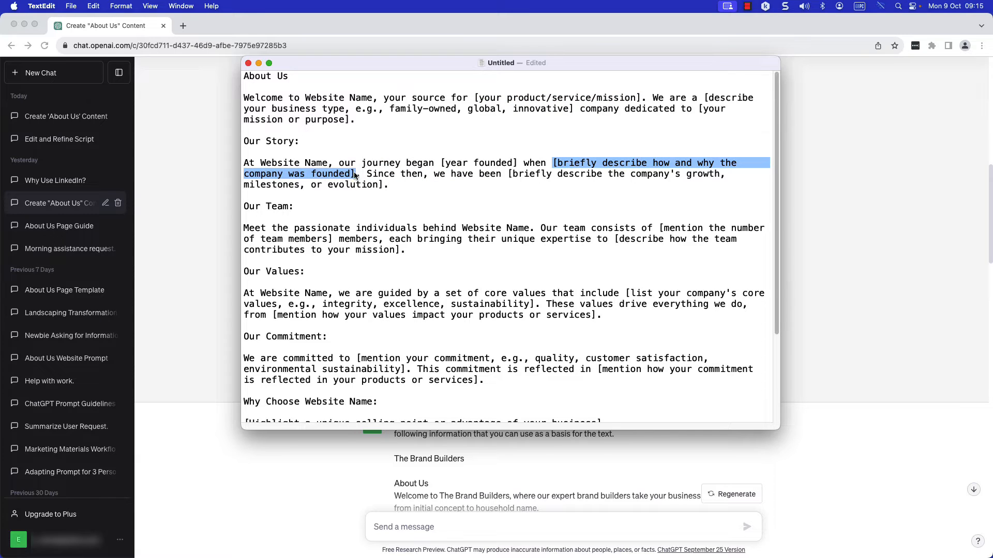
mouse_move(555, 267)
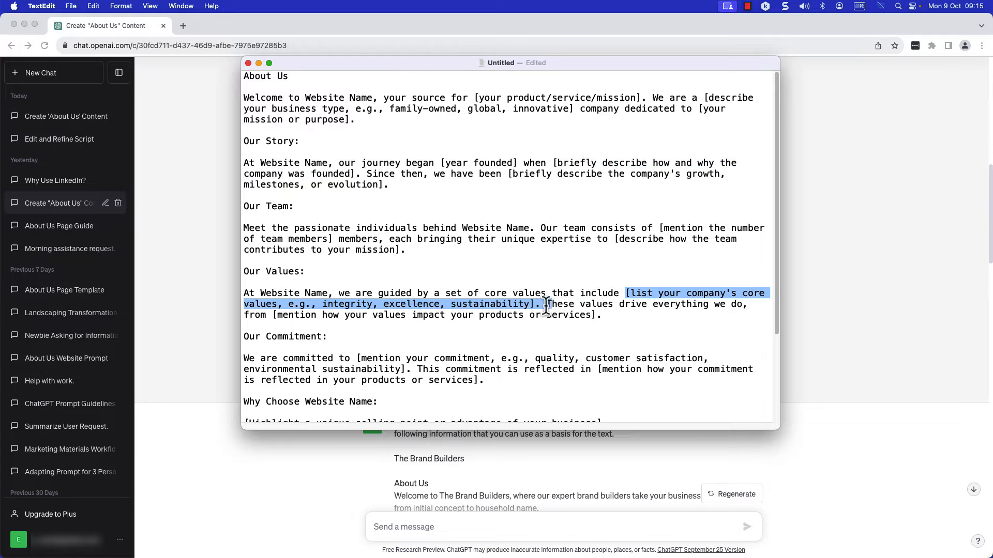
mouse_move(557, 415)
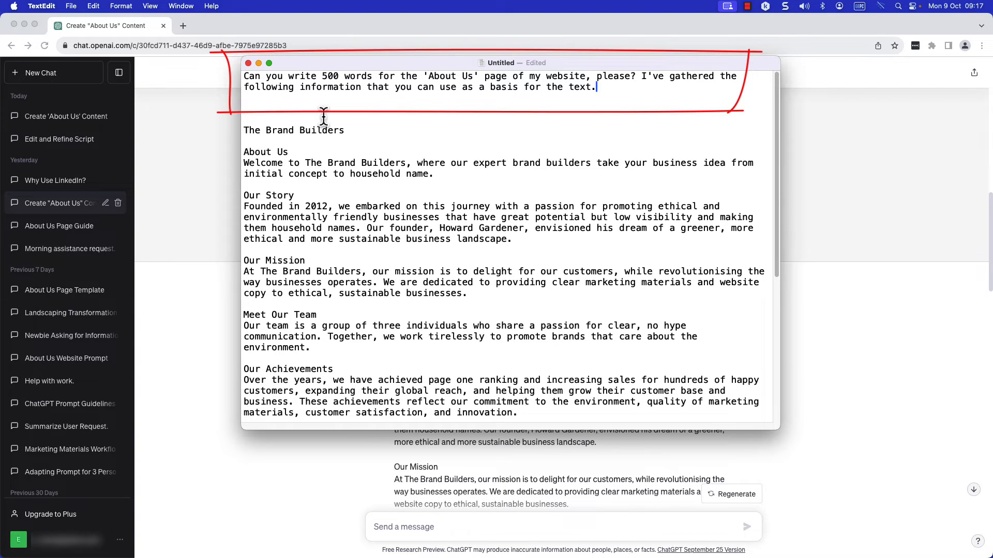
mouse_move(467, 203)
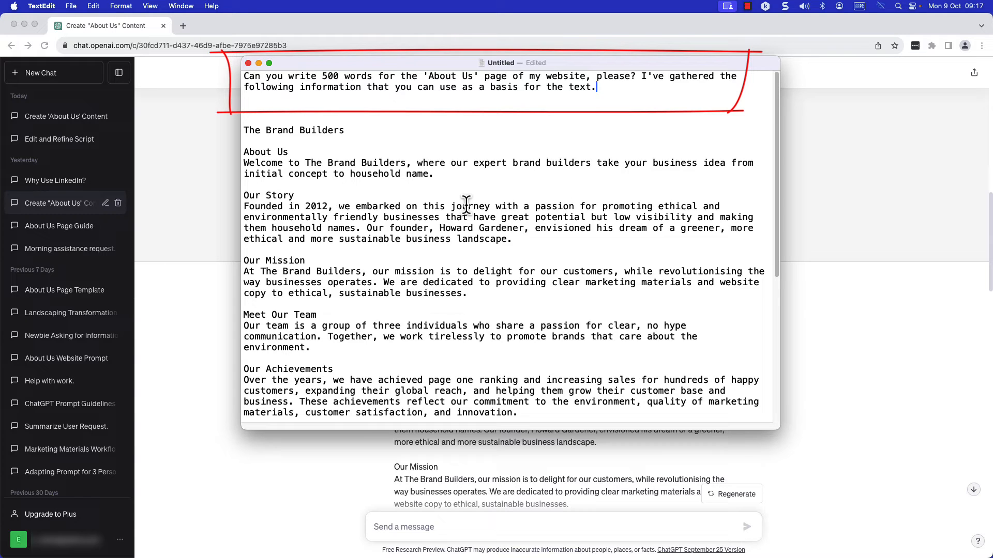
mouse_move(516, 316)
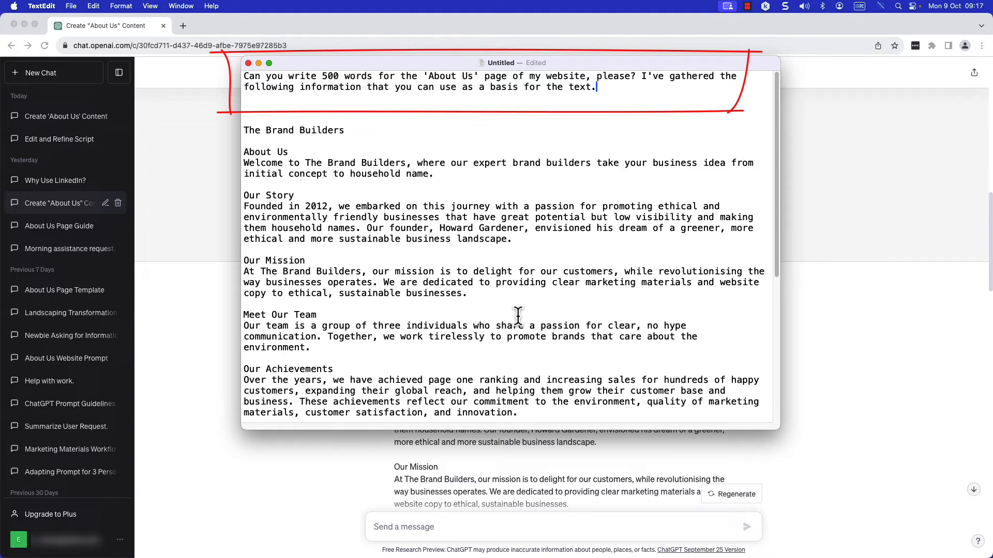
mouse_move(829, 441)
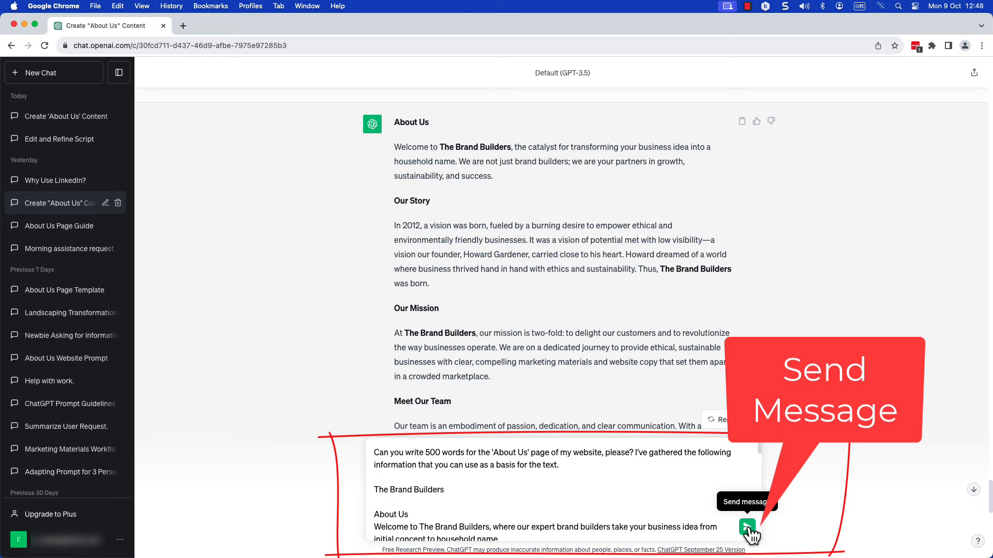
- Send the filled-in Brand Builders prompt and read through the 500-word About Us page ending with contact details
click(747, 528)
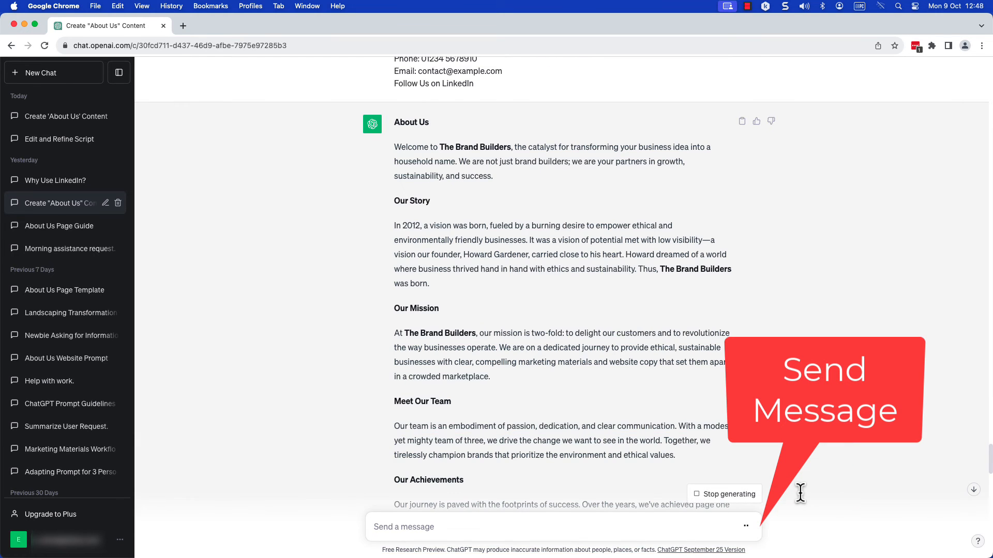
scroll(down, 3)
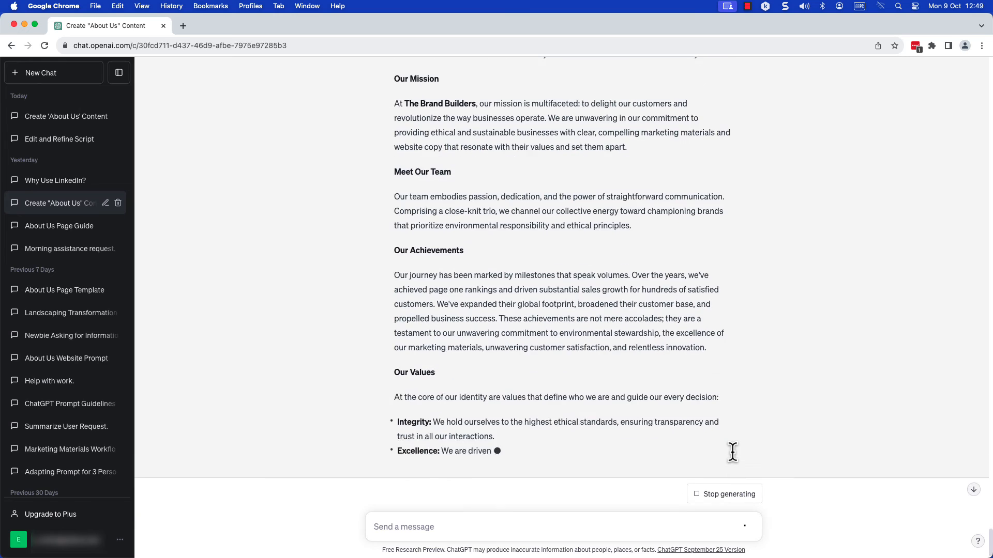
scroll(down, 3)
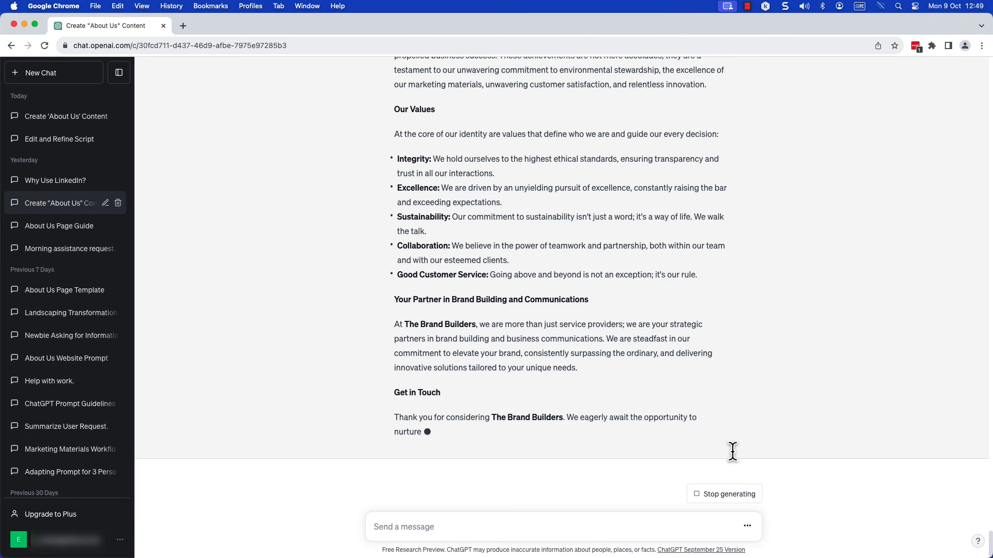
scroll(down, 3)
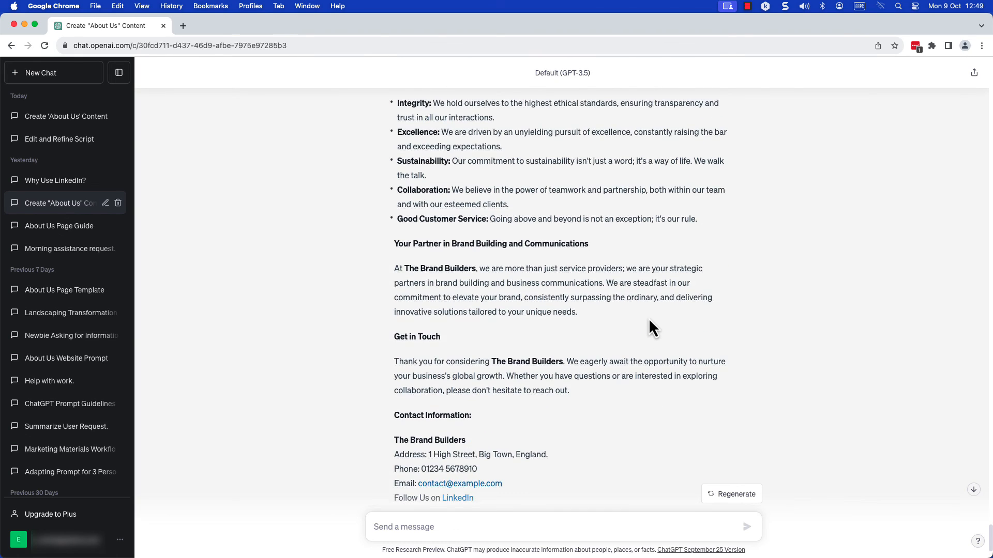
scroll(up, 3)
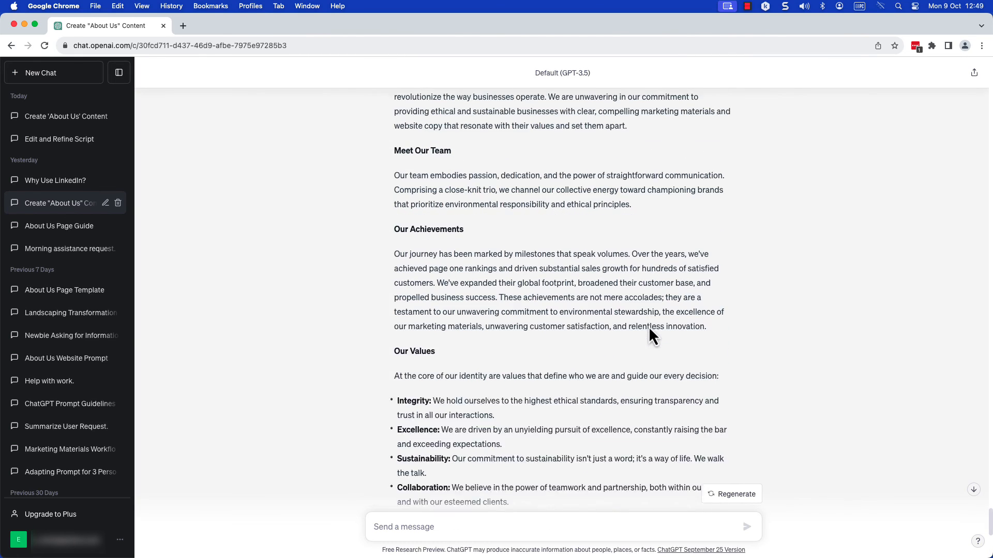
scroll(up, 3)
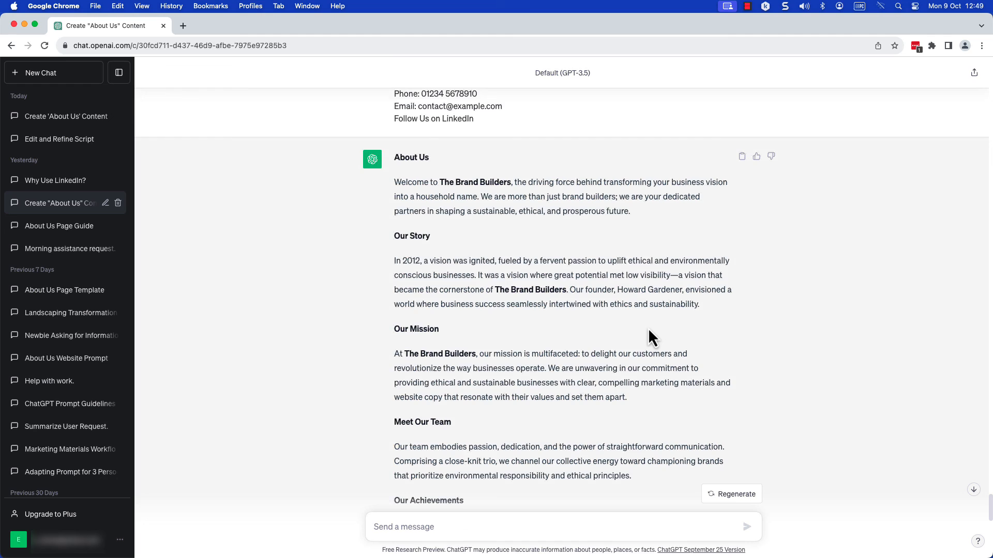